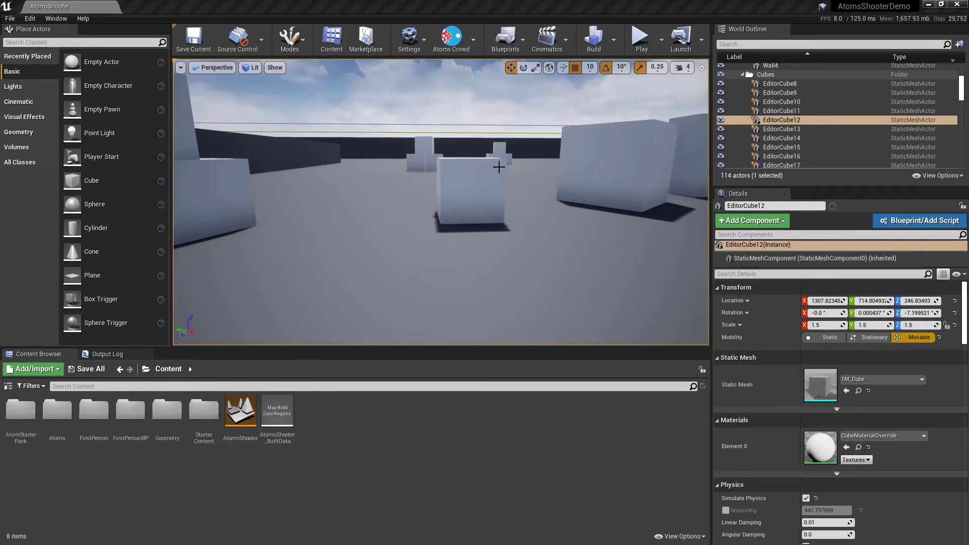
# Launch Play In Editor so the AtomsShooter level runs with crowd agents in the arena.
pyautogui.click(640, 37)
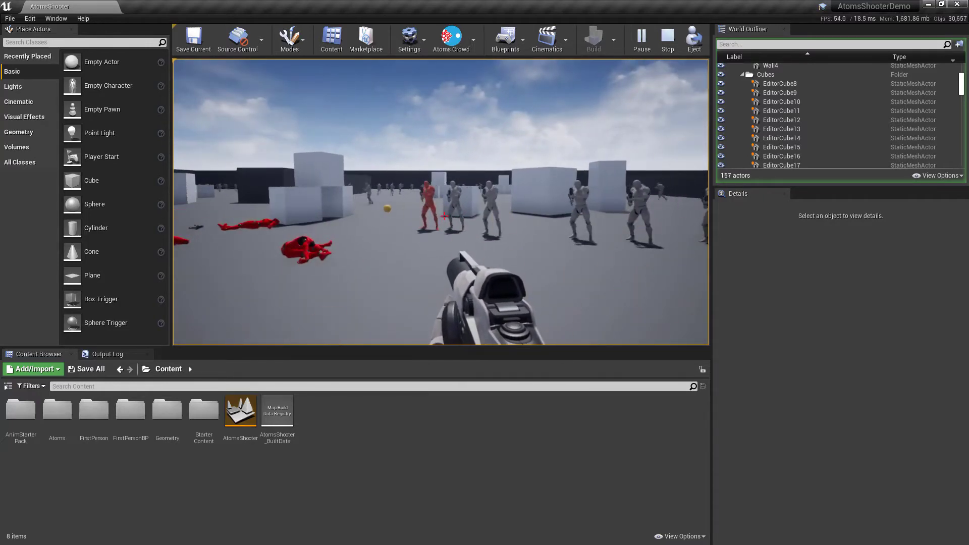
pyautogui.press('apostrophe')
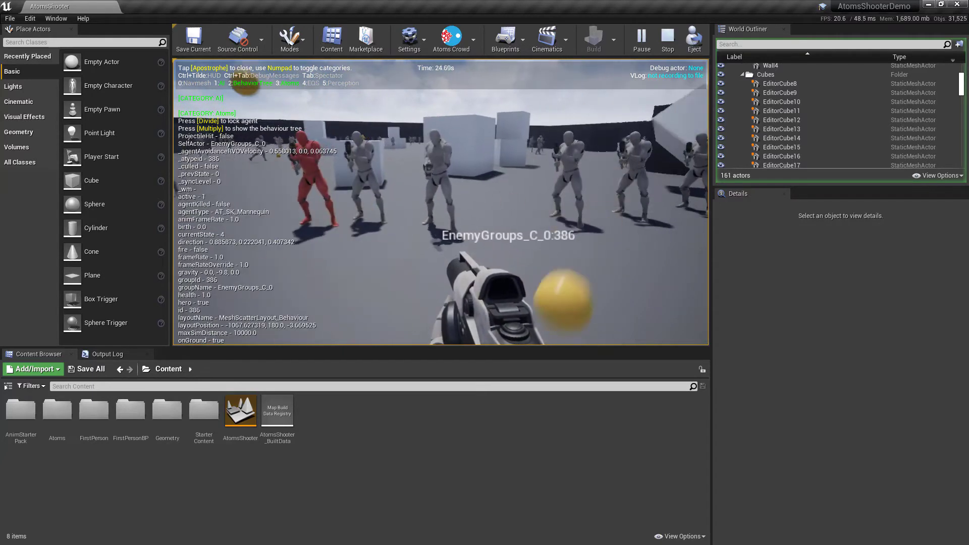
pyautogui.press('apostrophe')
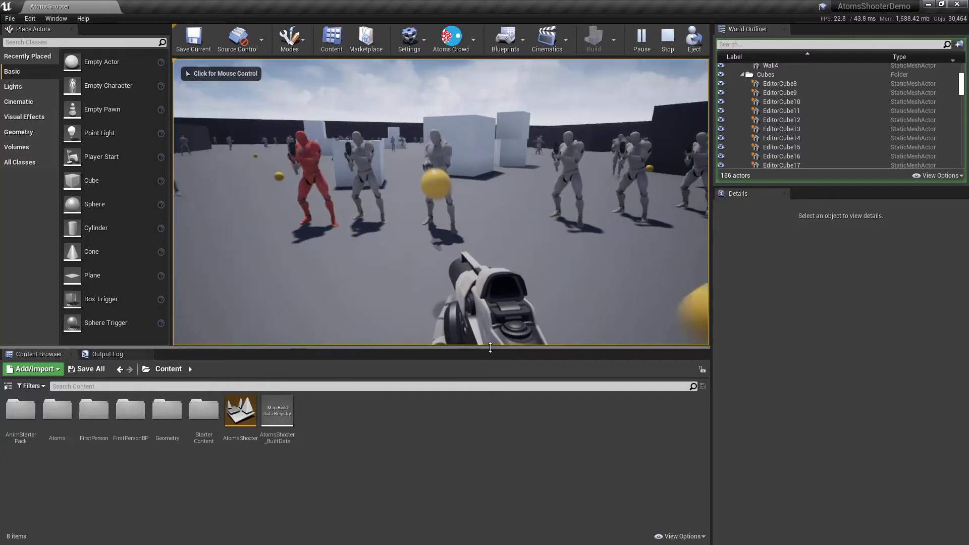